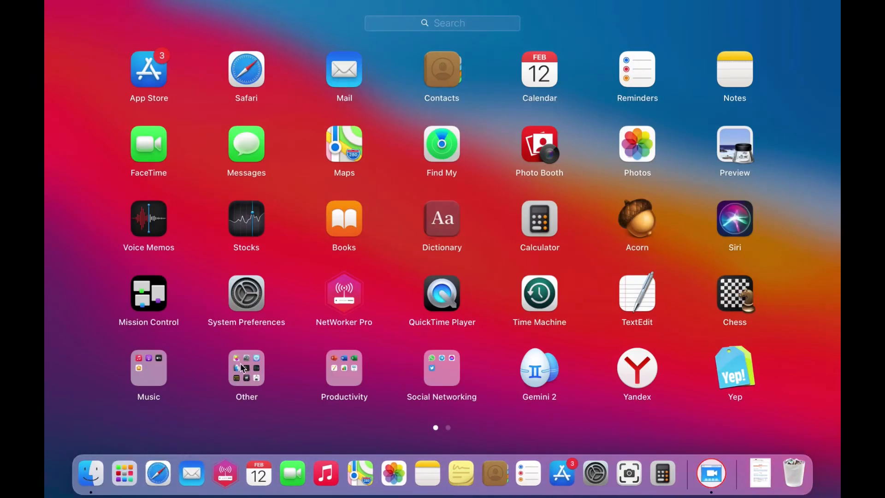
Launch Terminal from Launchpad's Other folder.
click(246, 370)
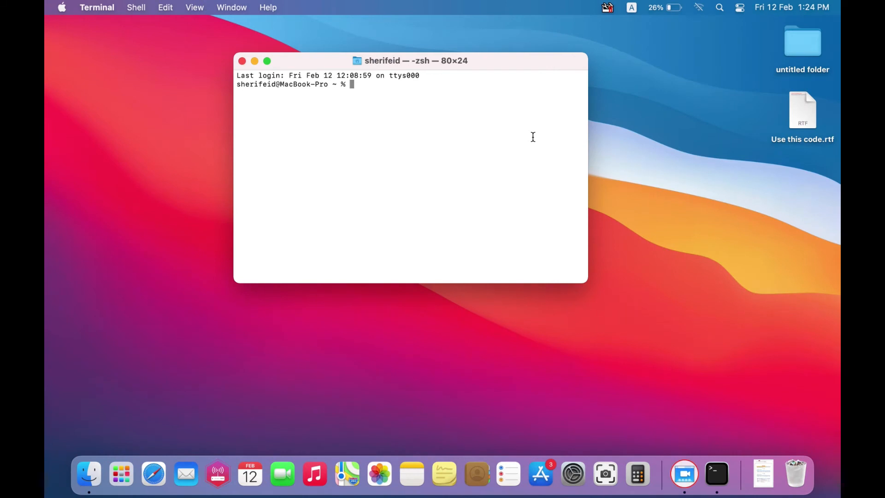
Open 'Use this code.rtf' and highlight the defaults write spacer-tile command line.
double_click(801, 110)
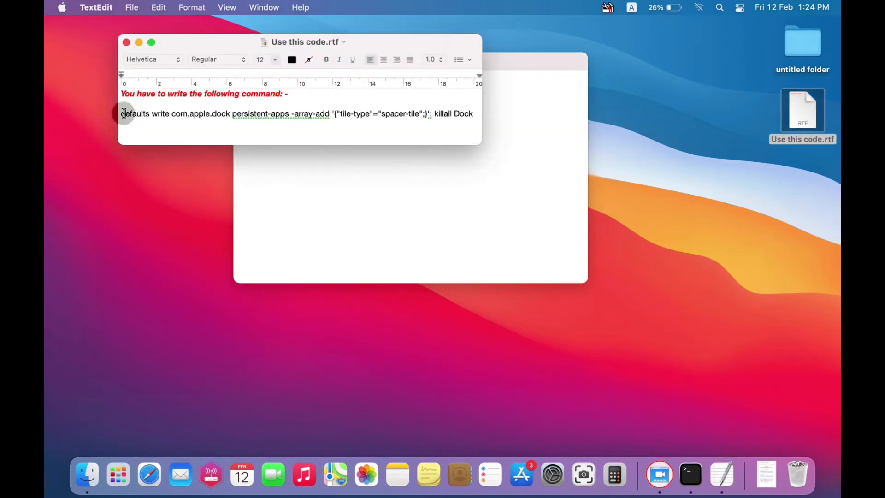
drag(121, 113, 327, 113)
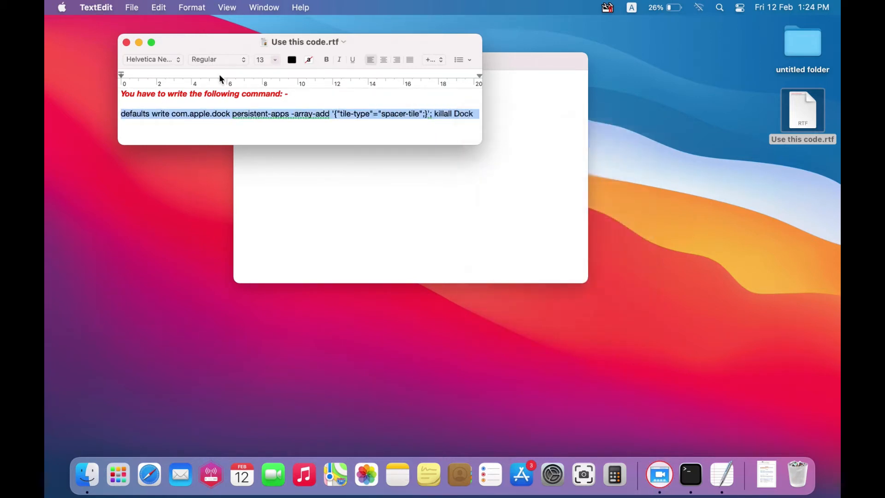
Paste the spacer-tile defaults write command into Terminal and run it.
click(690, 474)
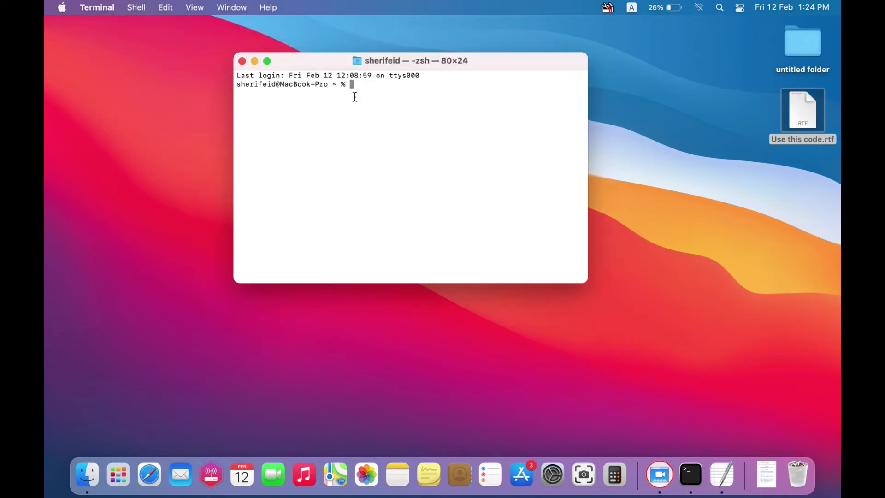
right_click(353, 87)
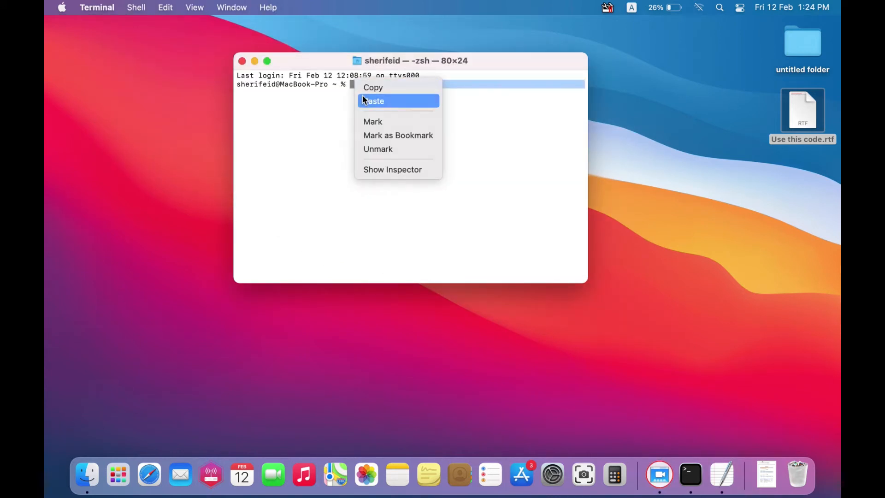
click(374, 101)
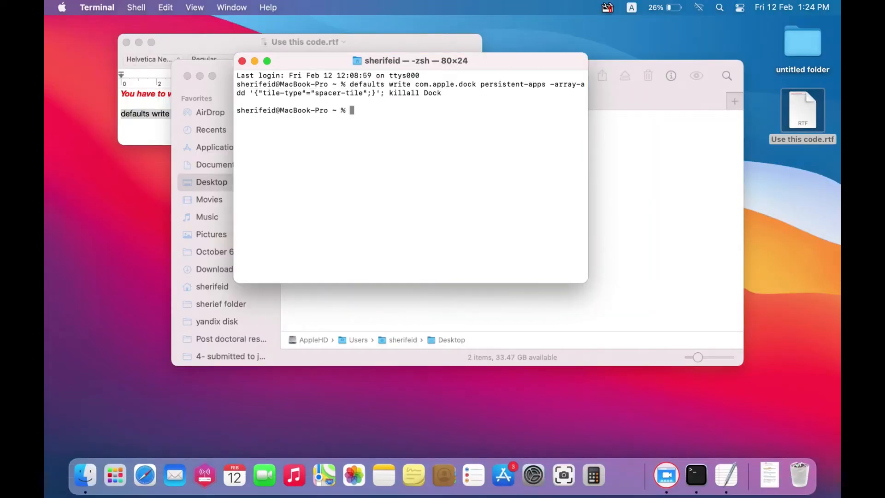
mouse_move(247, 463)
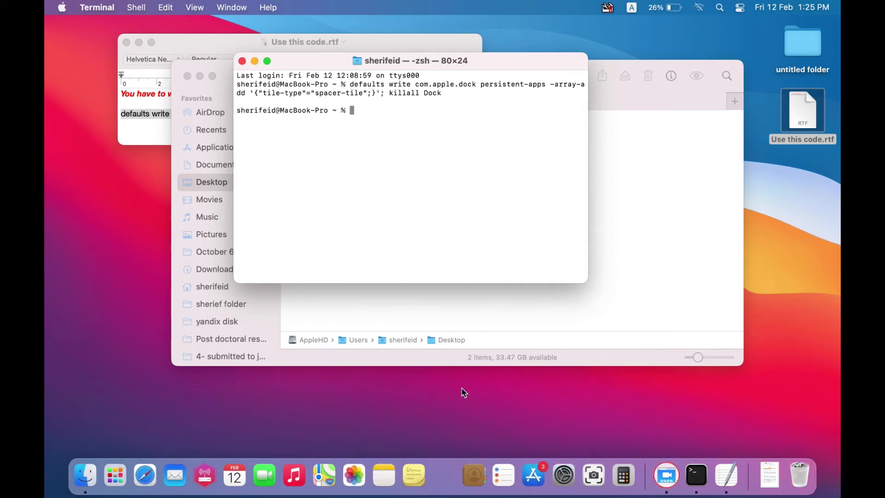
mouse_move(474, 206)
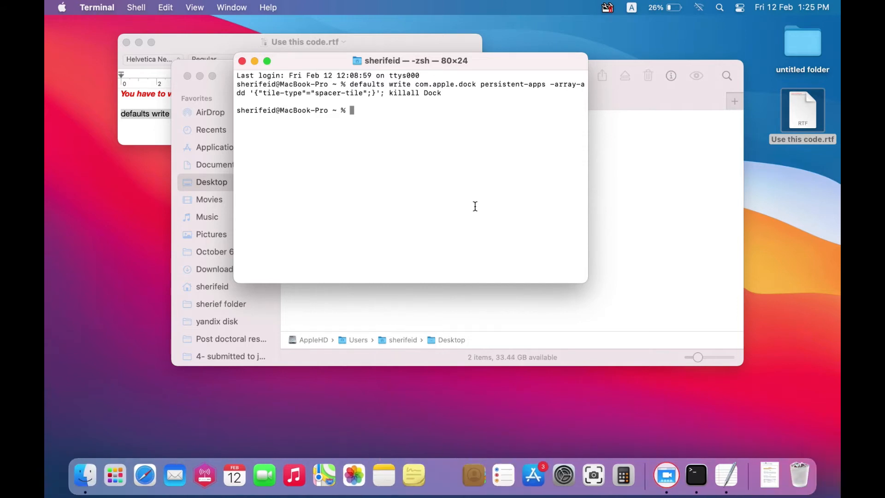
Paste and run the spacer-tile command a second time.
right_click(353, 110)
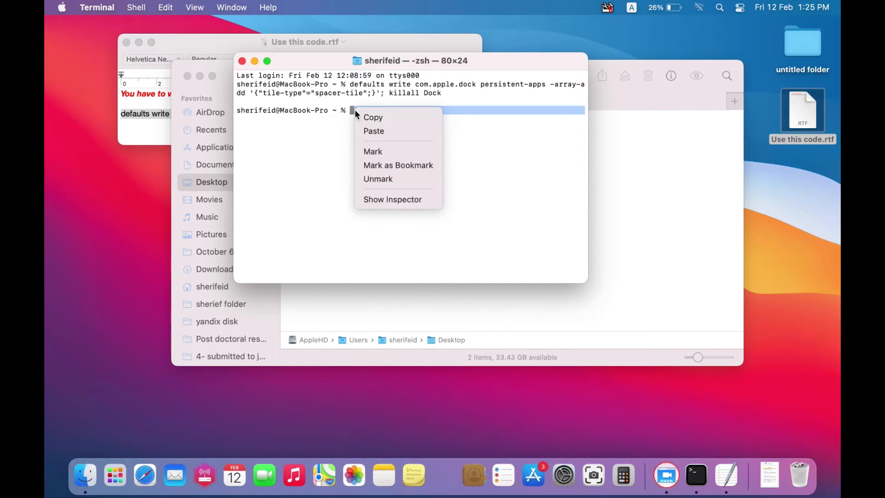
click(374, 130)
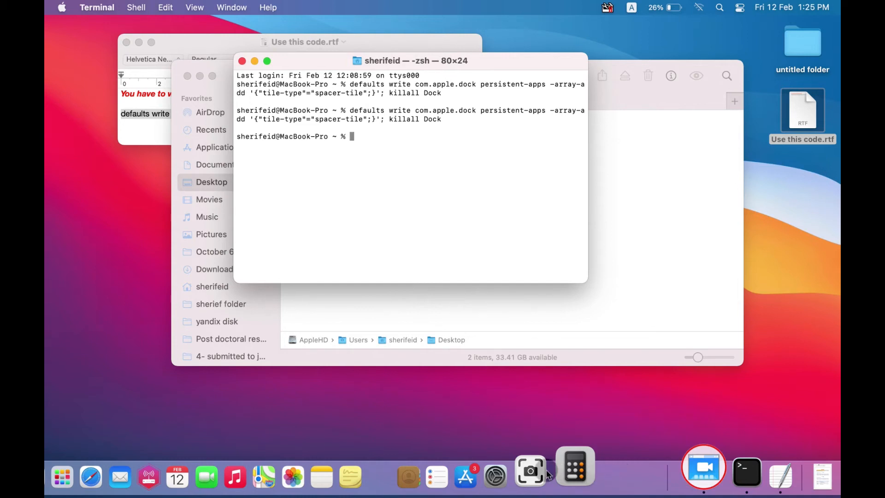
mouse_move(568, 464)
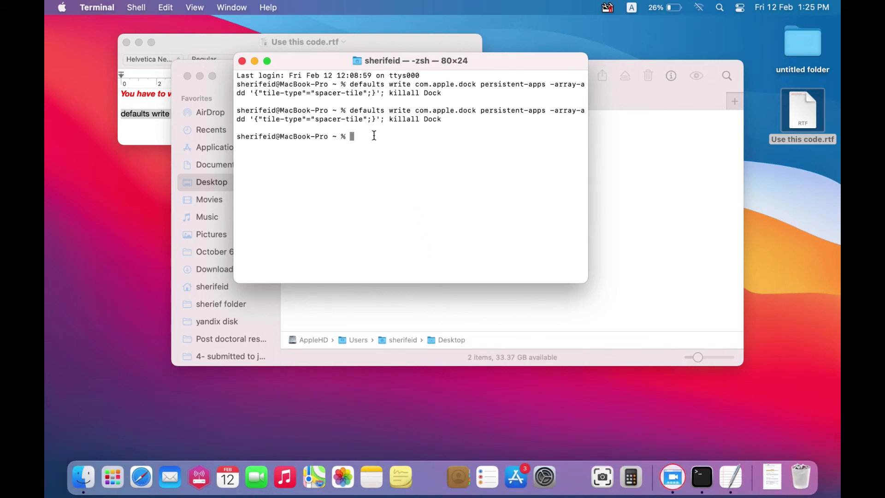
Bring up the paste menu at the prompt for the third spacer-tile run.
right_click(353, 136)
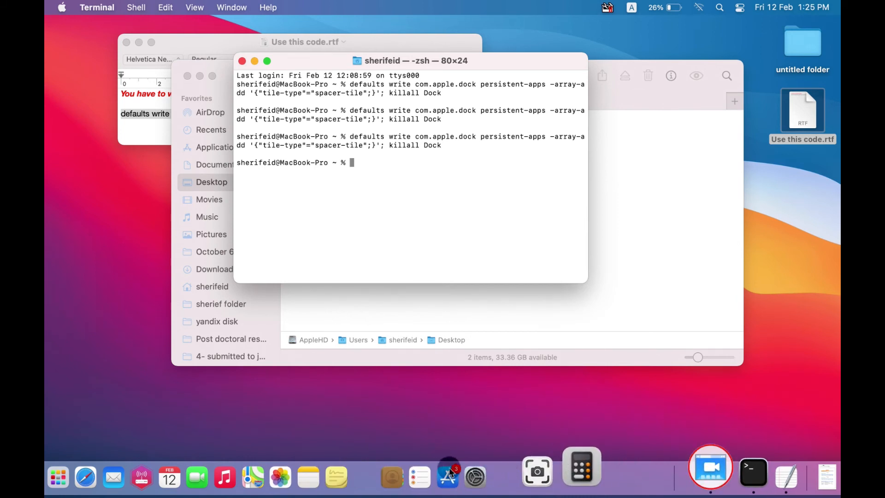
mouse_move(370, 463)
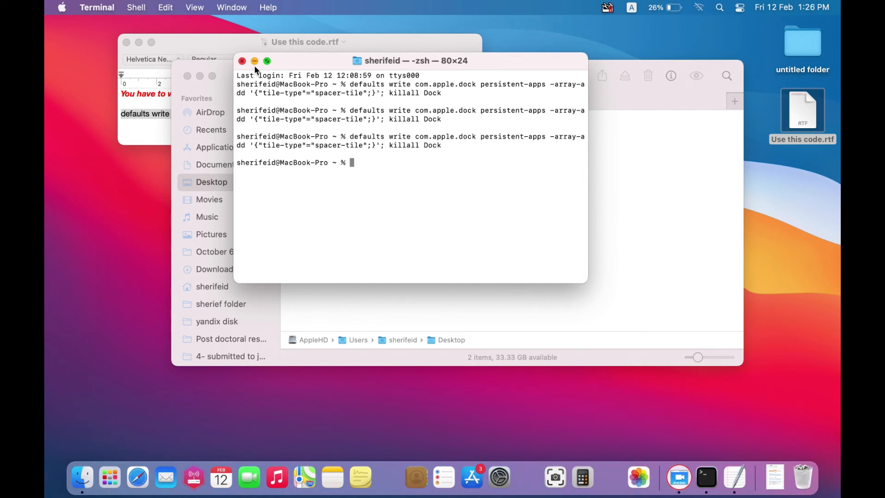
Minimize Terminal and bring up Remove from Dock for the spacer after Stickies.
click(242, 61)
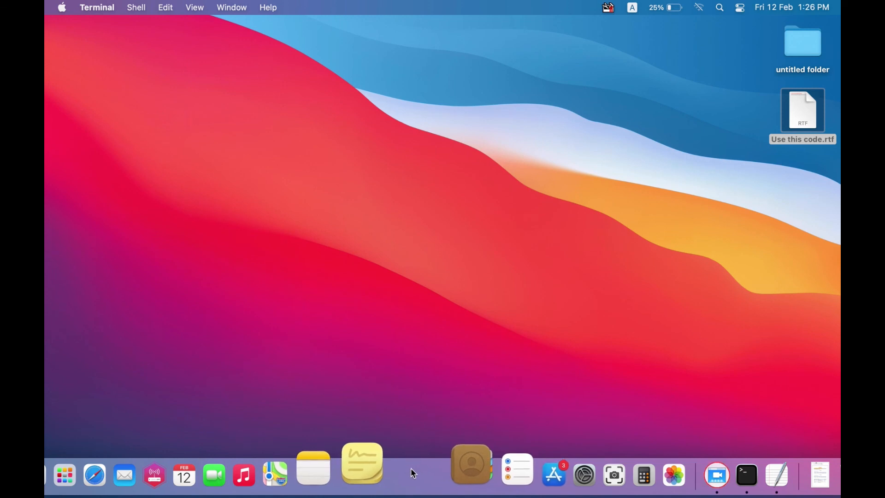
right_click(362, 463)
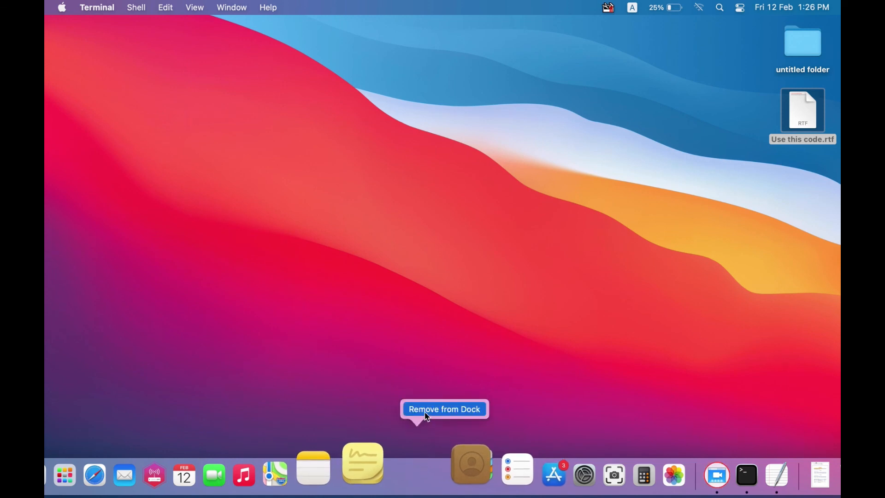